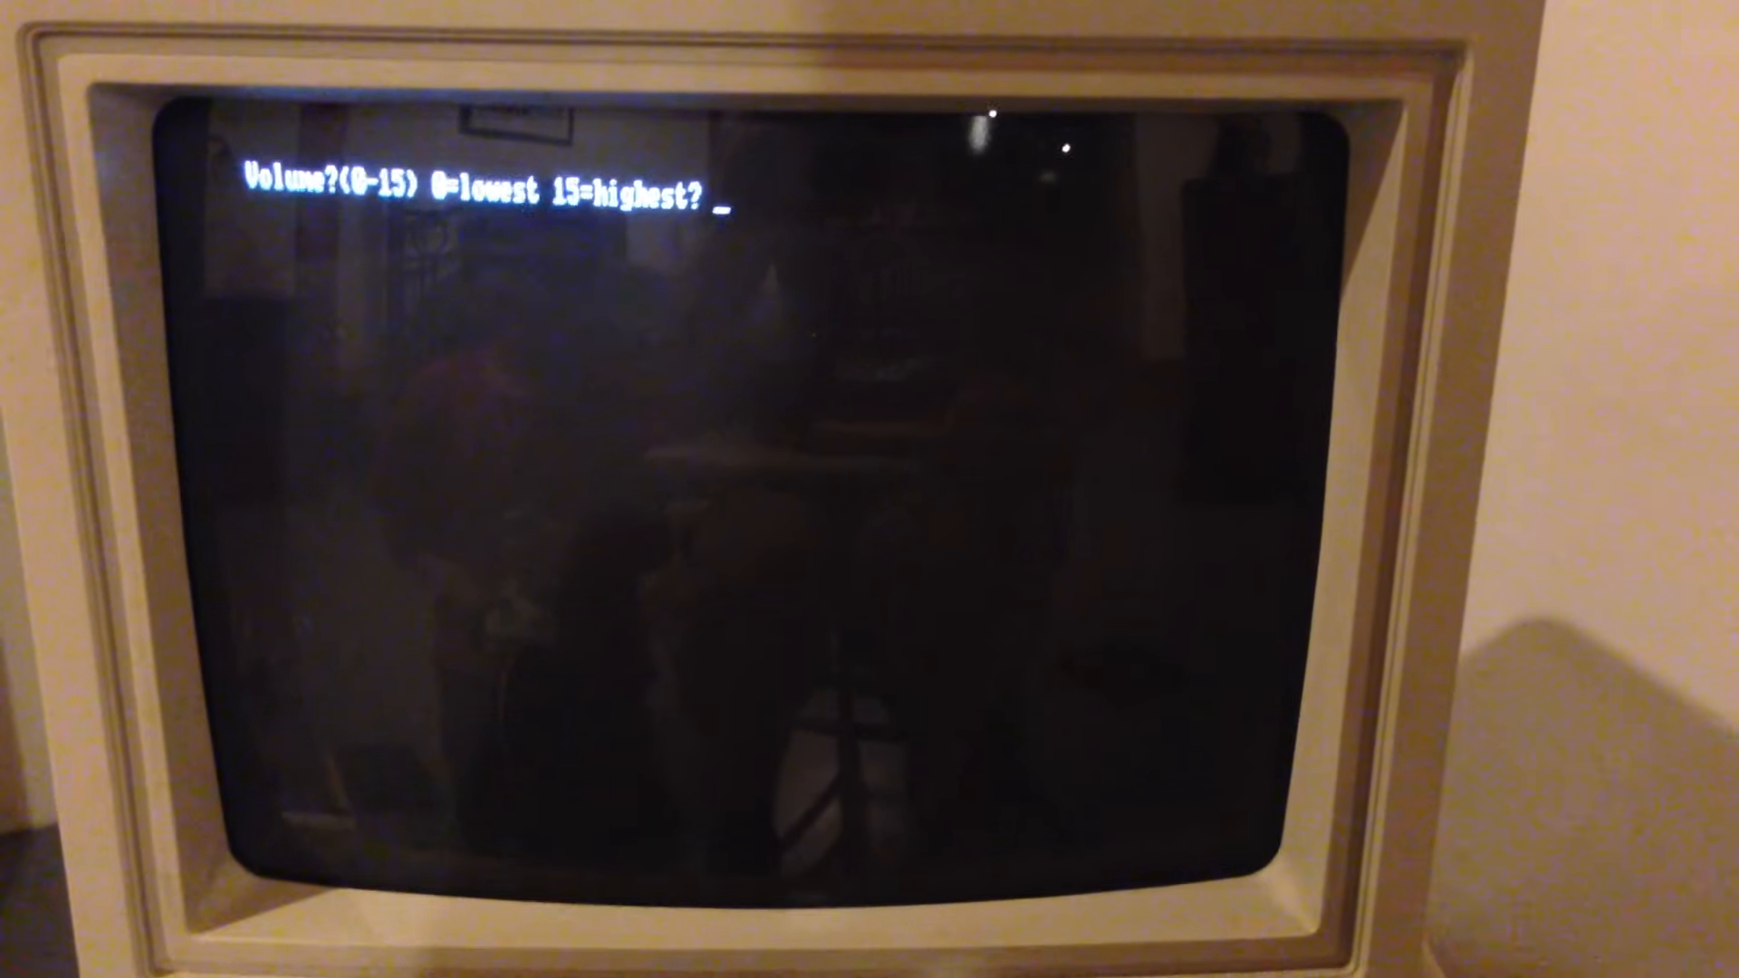
pyautogui.write('1')
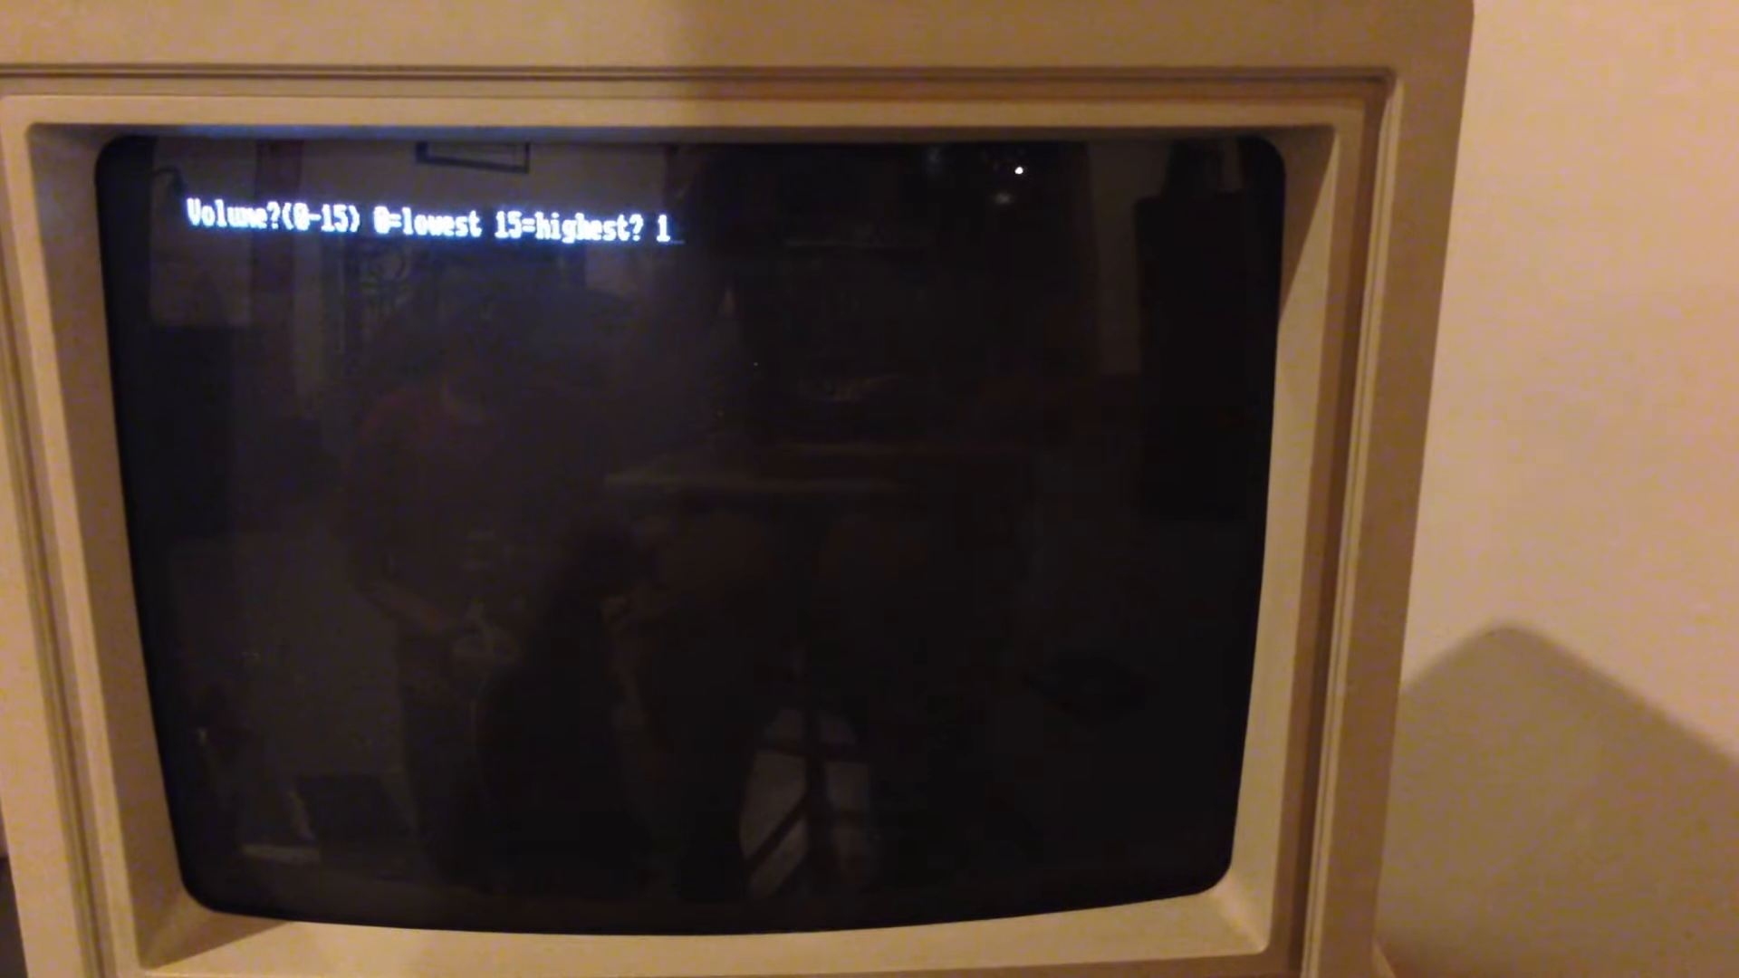